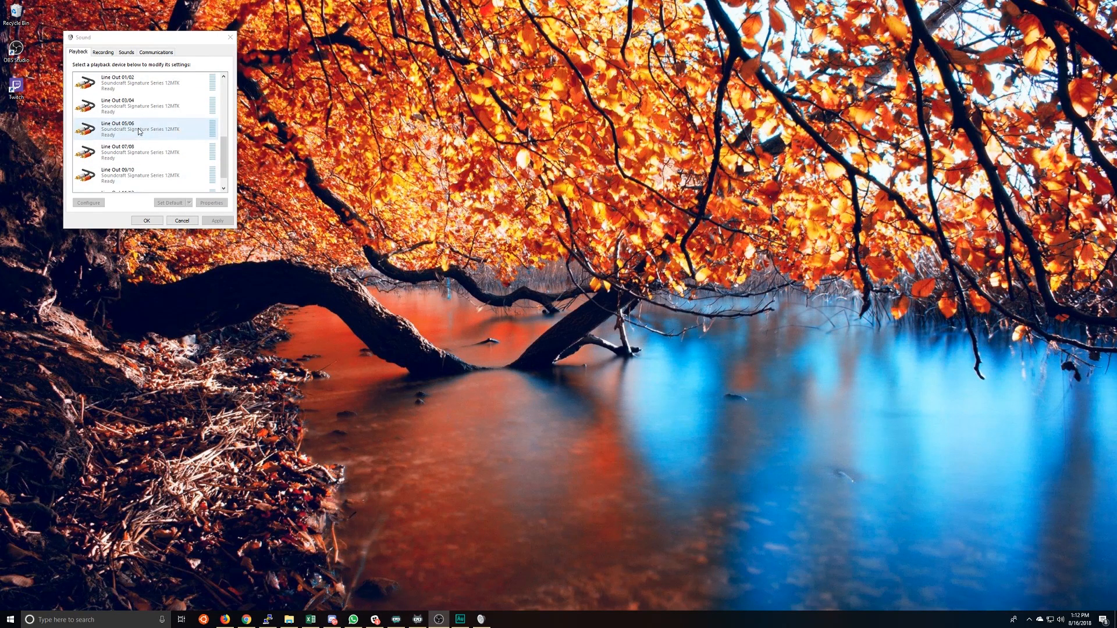
Review the playback and recording device lists, then select the Line Out 07/08 device
{"action": "scroll", "scroll_direction": "up", "scroll_amount": 3}
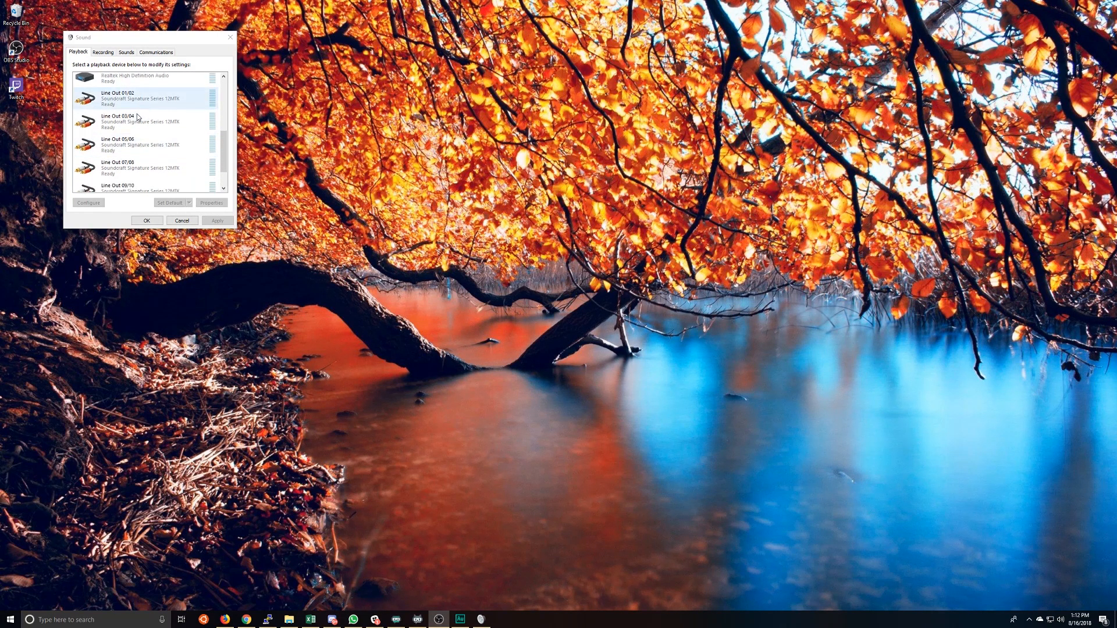
{"action": "scroll", "scroll_direction": "down", "scroll_amount": 3}
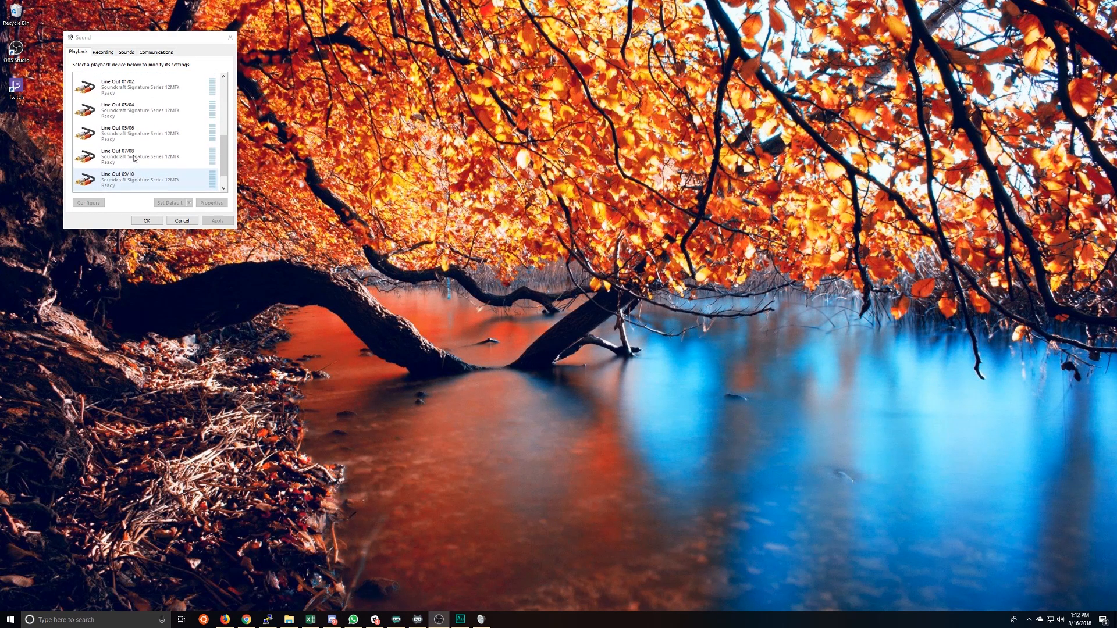
{"action": "scroll", "scroll_direction": "down", "scroll_amount": 3}
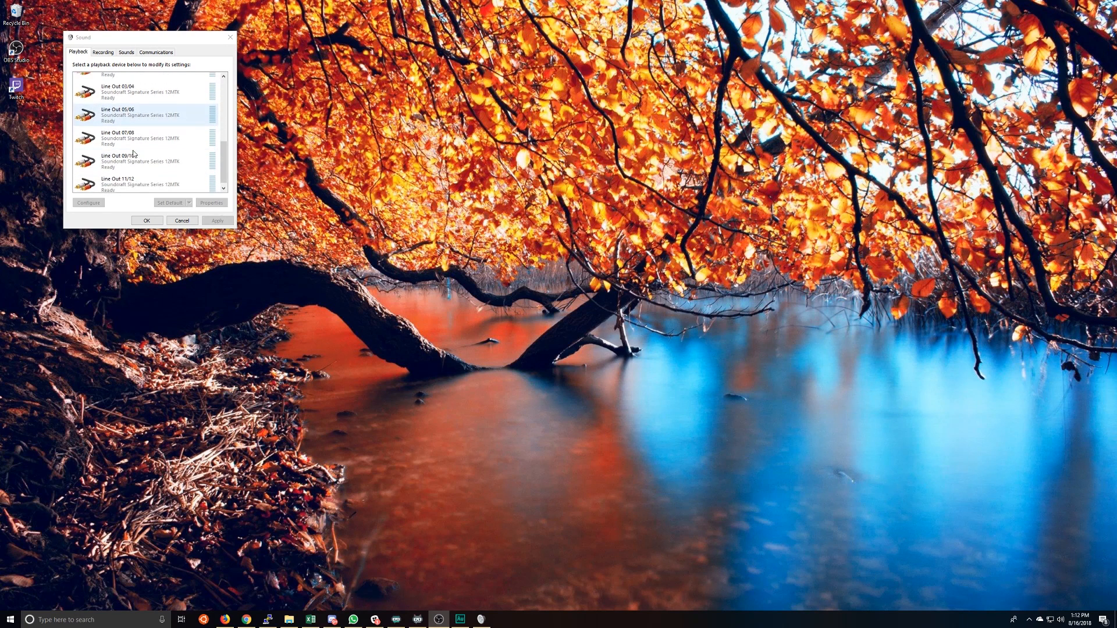
{"action": "scroll", "scroll_direction": "up", "scroll_amount": 3}
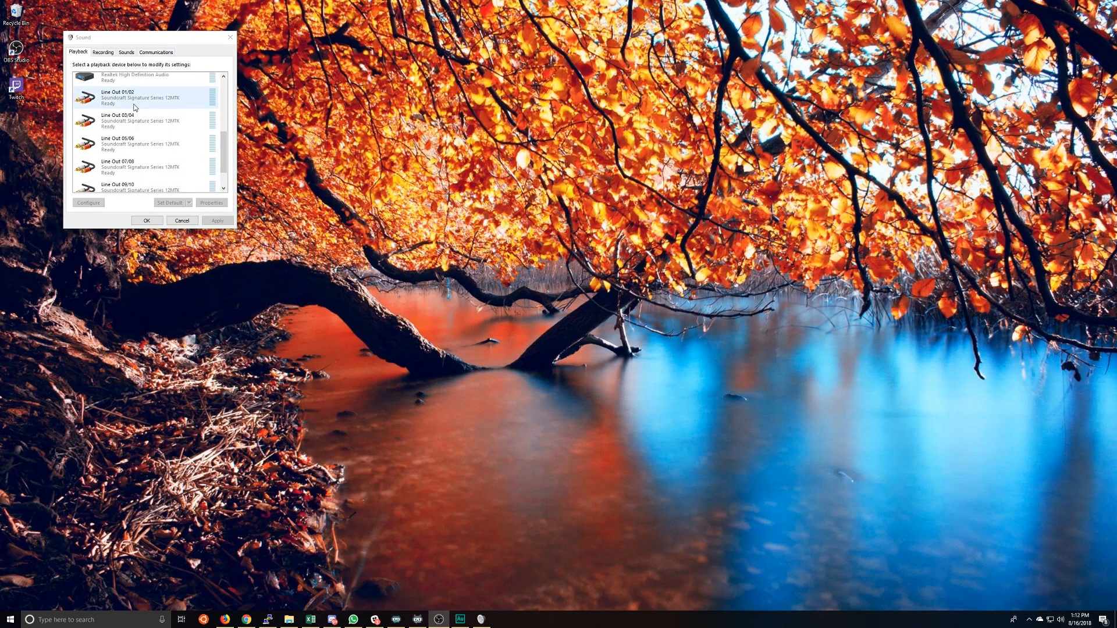
{"action": "scroll", "scroll_direction": "down", "scroll_amount": 3}
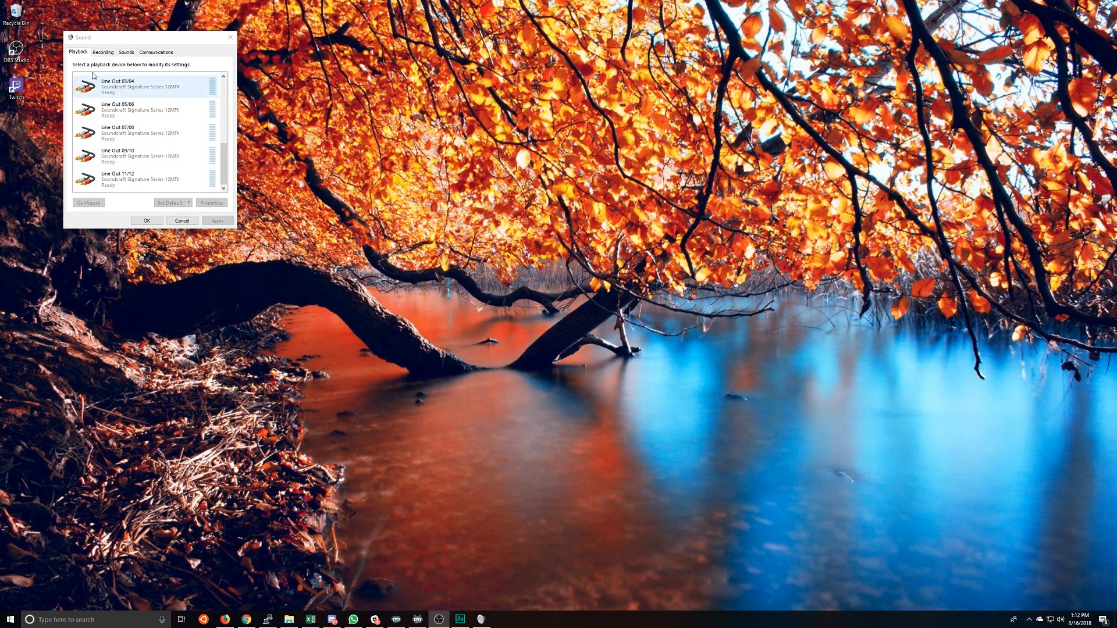
{"action": "left_click", "coordinate": [102, 51]}
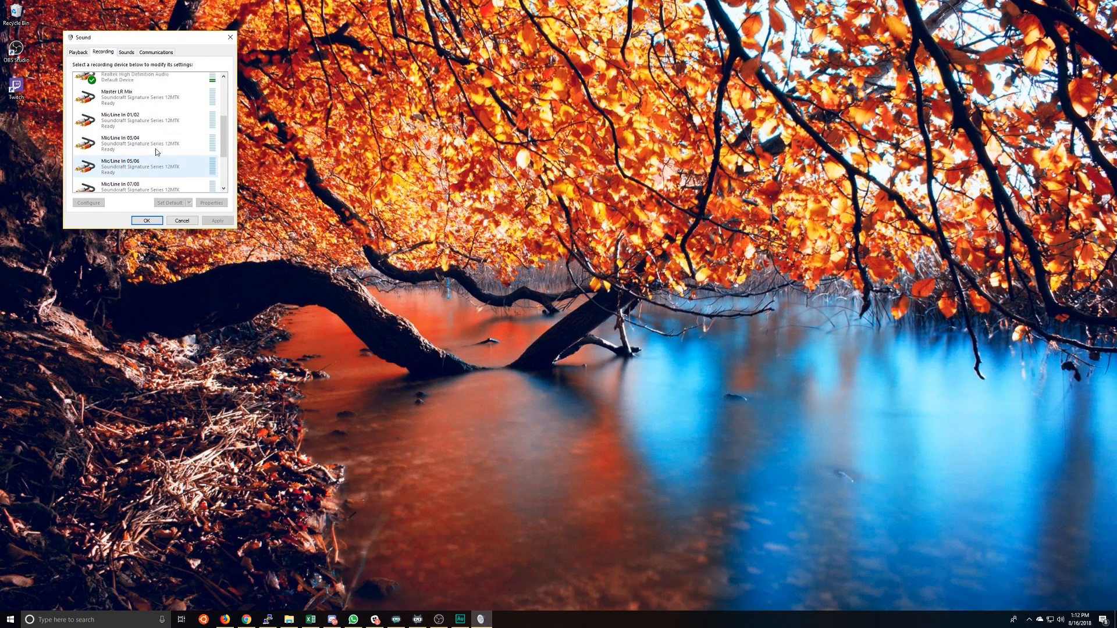
{"action": "scroll", "scroll_direction": "down", "scroll_amount": 3}
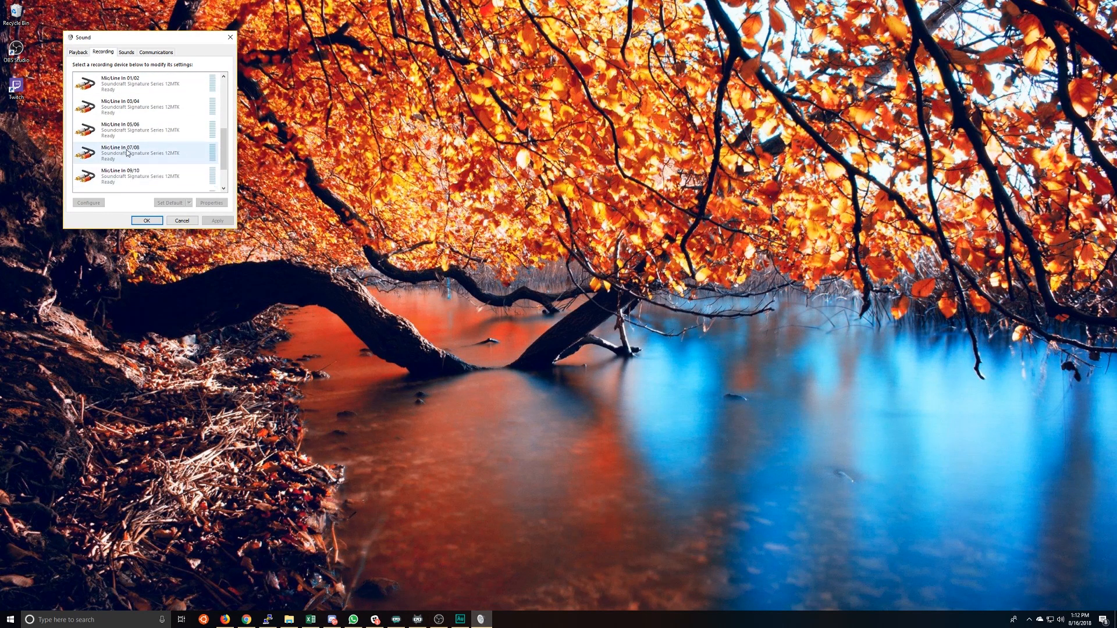
{"action": "scroll", "scroll_direction": "up", "scroll_amount": 3}
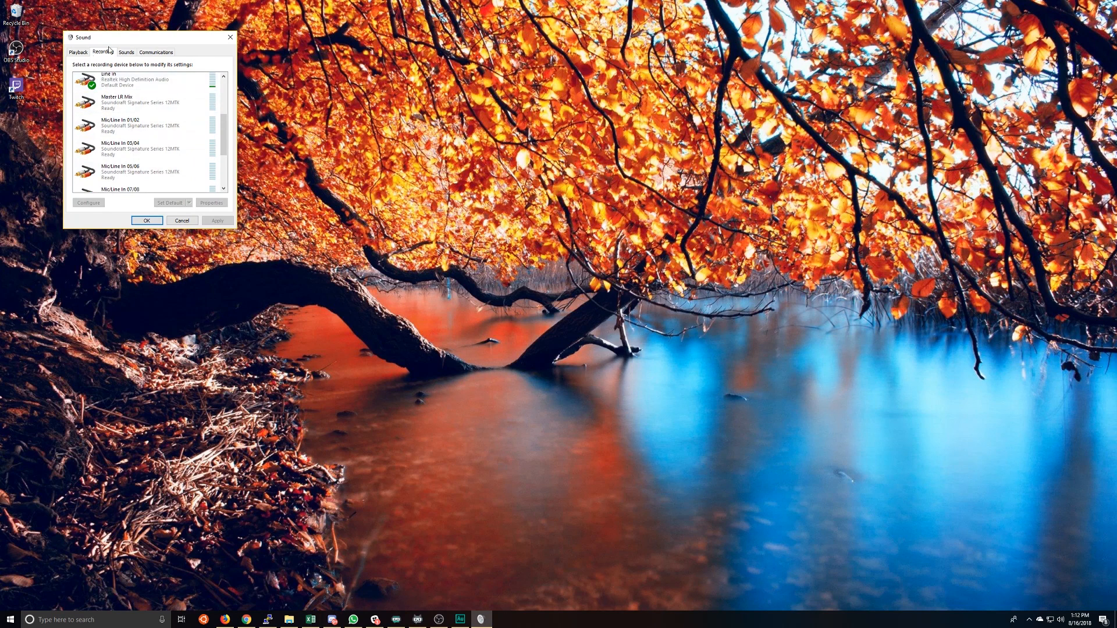
{"action": "left_click", "coordinate": [77, 51]}
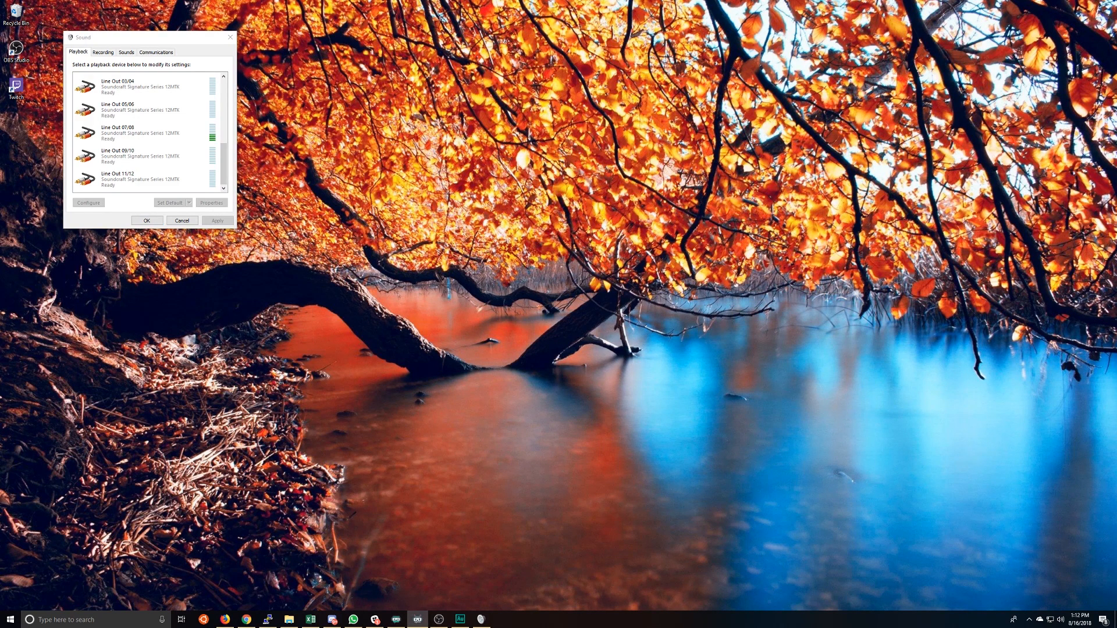
{"action": "left_click", "coordinate": [139, 133]}
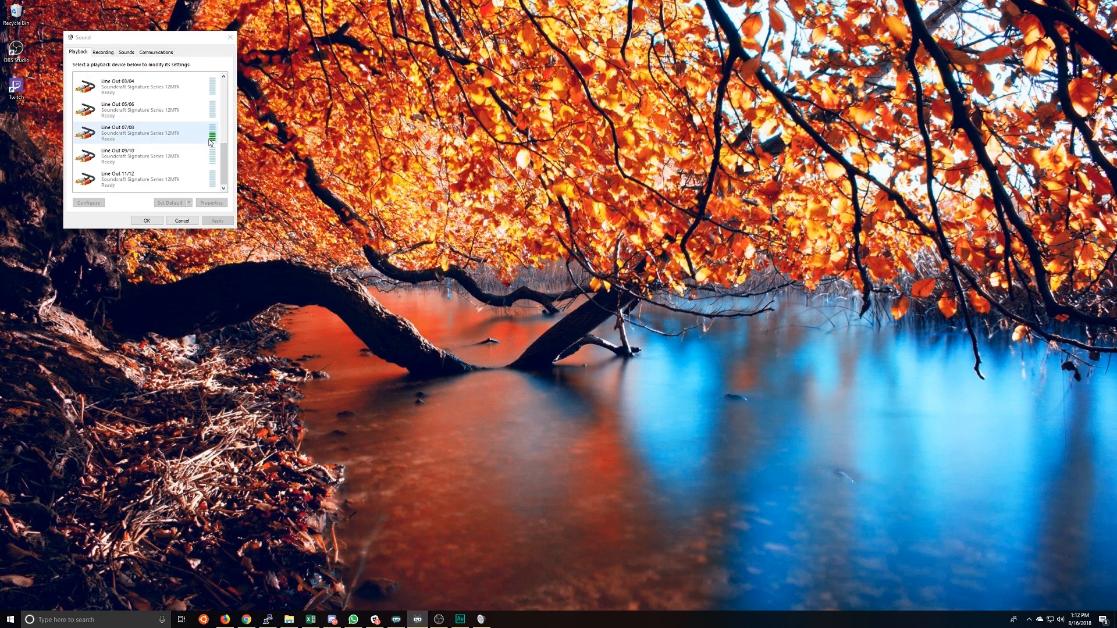
{"action": "left_click", "coordinate": [143, 156]}
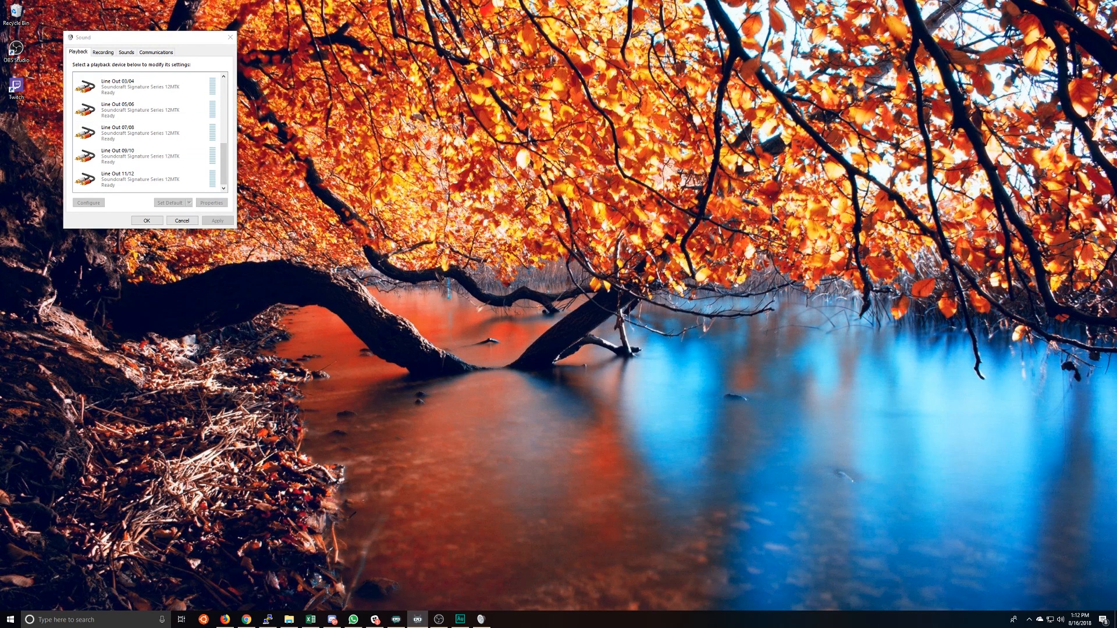
{"action": "mouse_move", "coordinate": [339, 408]}
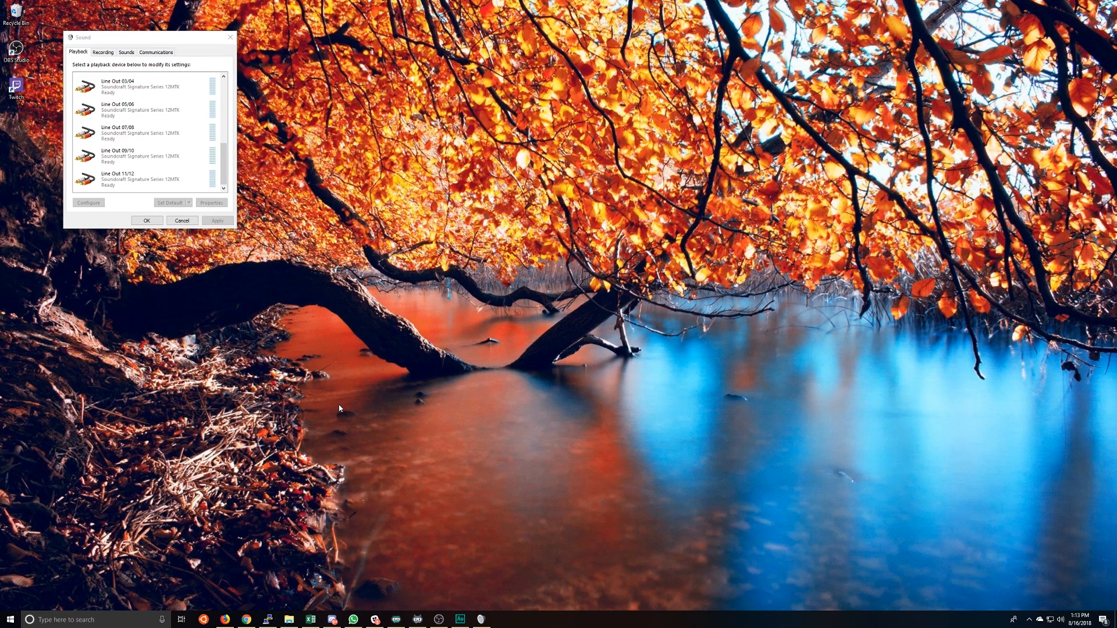
Open sound mixer options and scroll through each app's Output device assignment
{"action": "type", "text": "su"}
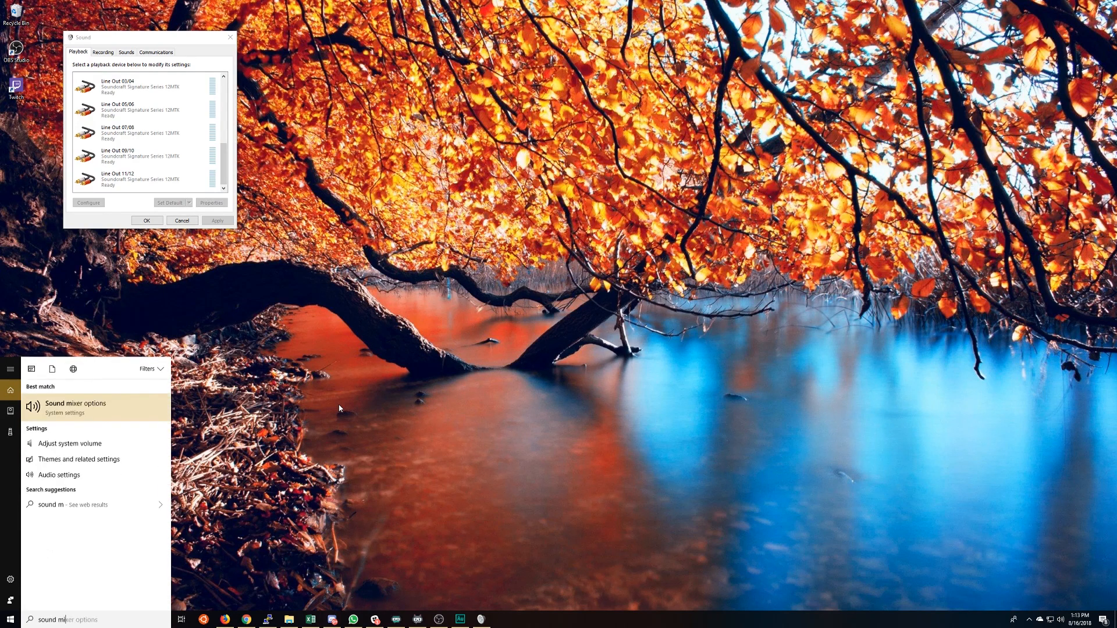
{"action": "left_click", "coordinate": [75, 403]}
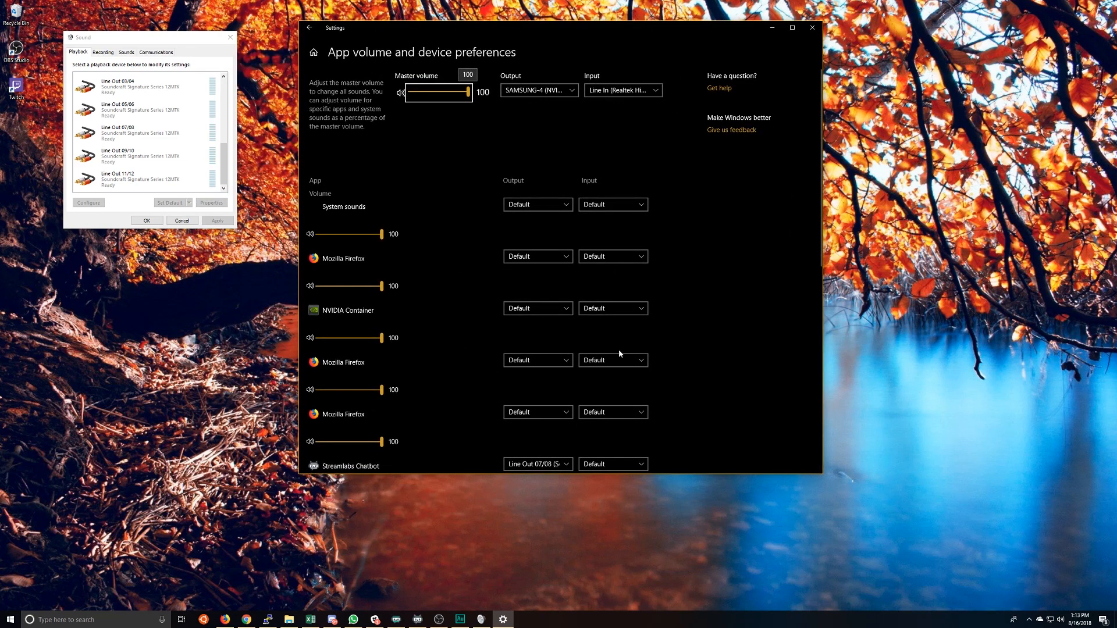
{"action": "mouse_move", "coordinate": [459, 333]}
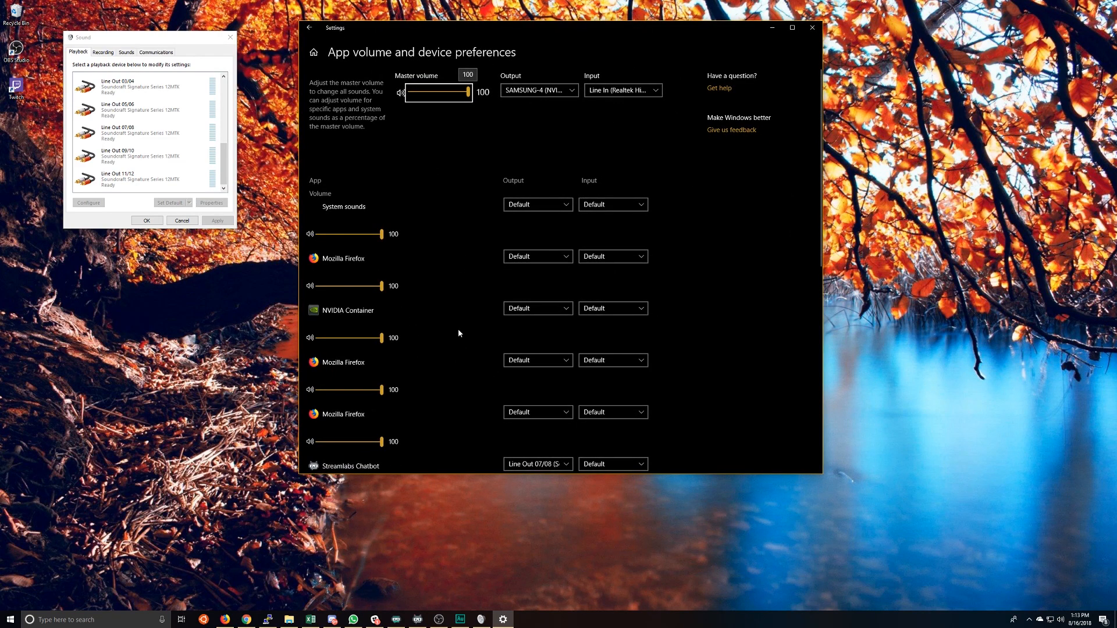
{"action": "scroll", "scroll_direction": "down", "scroll_amount": 3}
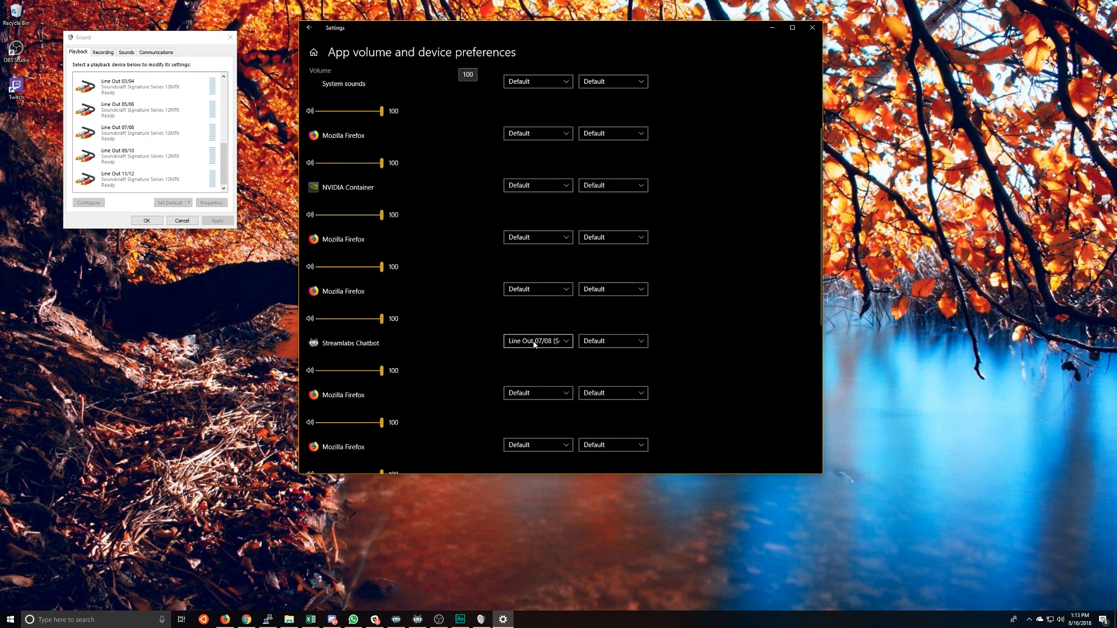
{"action": "scroll", "scroll_direction": "down", "scroll_amount": 3}
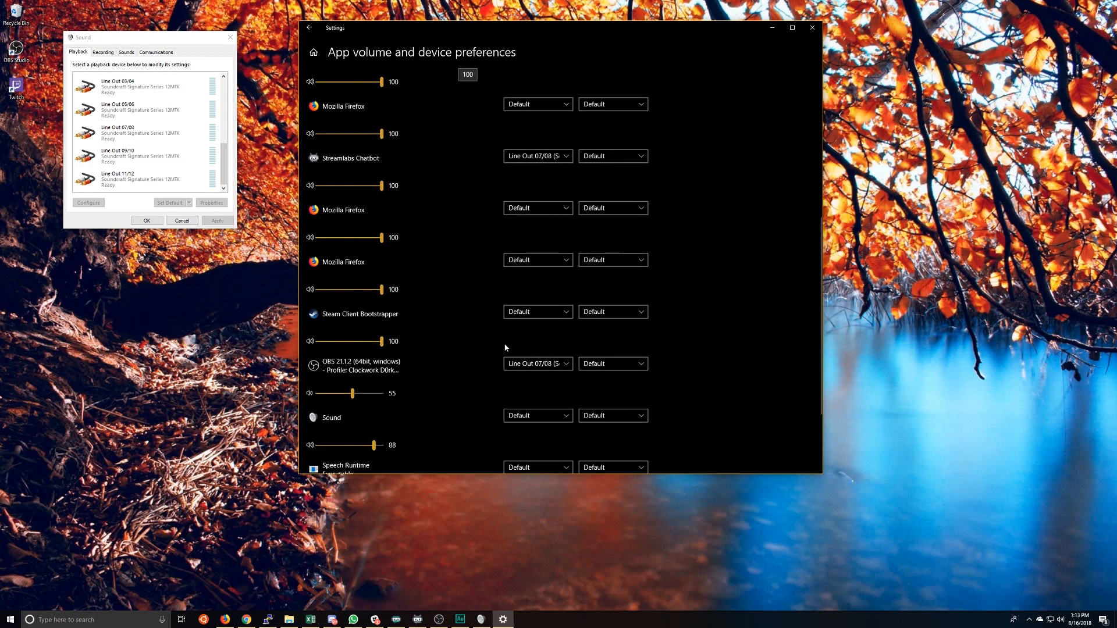
{"action": "scroll", "scroll_direction": "up", "scroll_amount": 3}
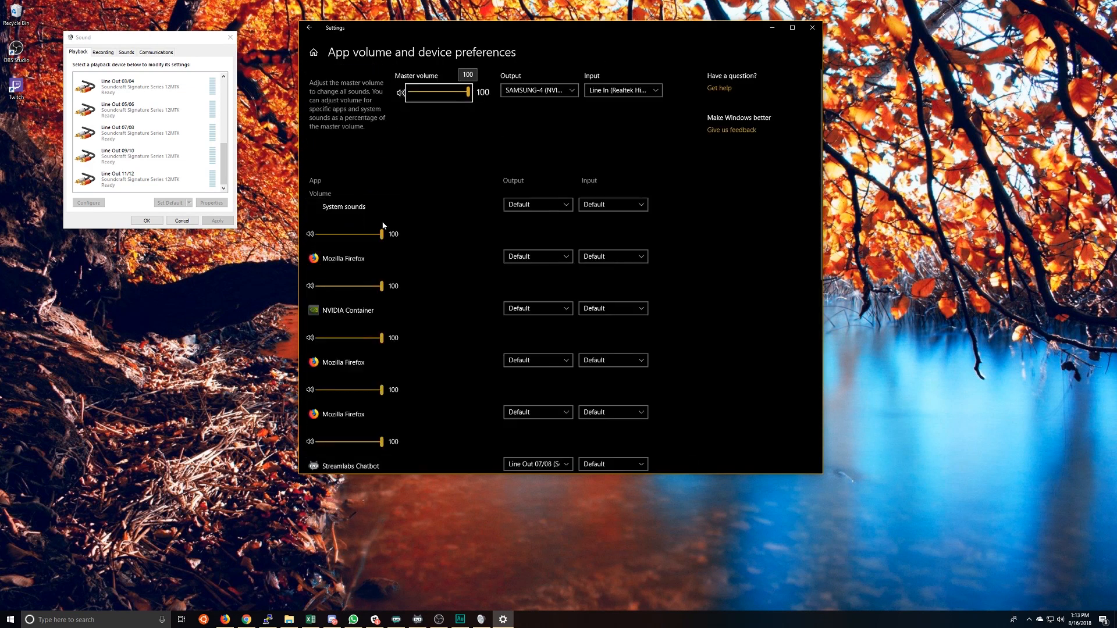
{"action": "scroll", "scroll_direction": "down", "scroll_amount": 3}
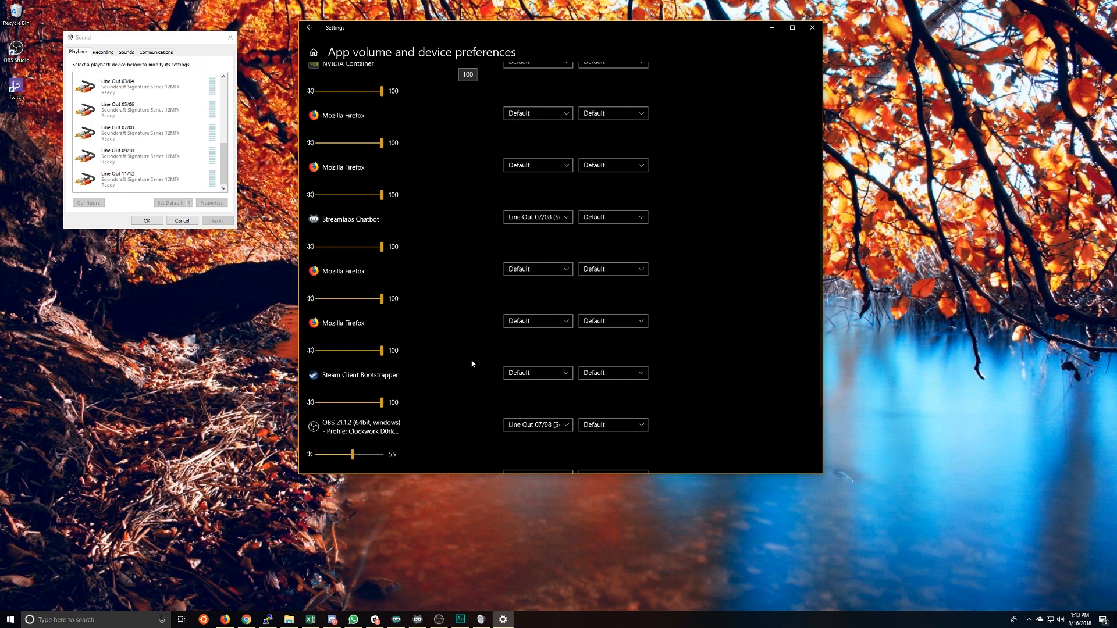
{"action": "scroll", "scroll_direction": "up", "scroll_amount": 3}
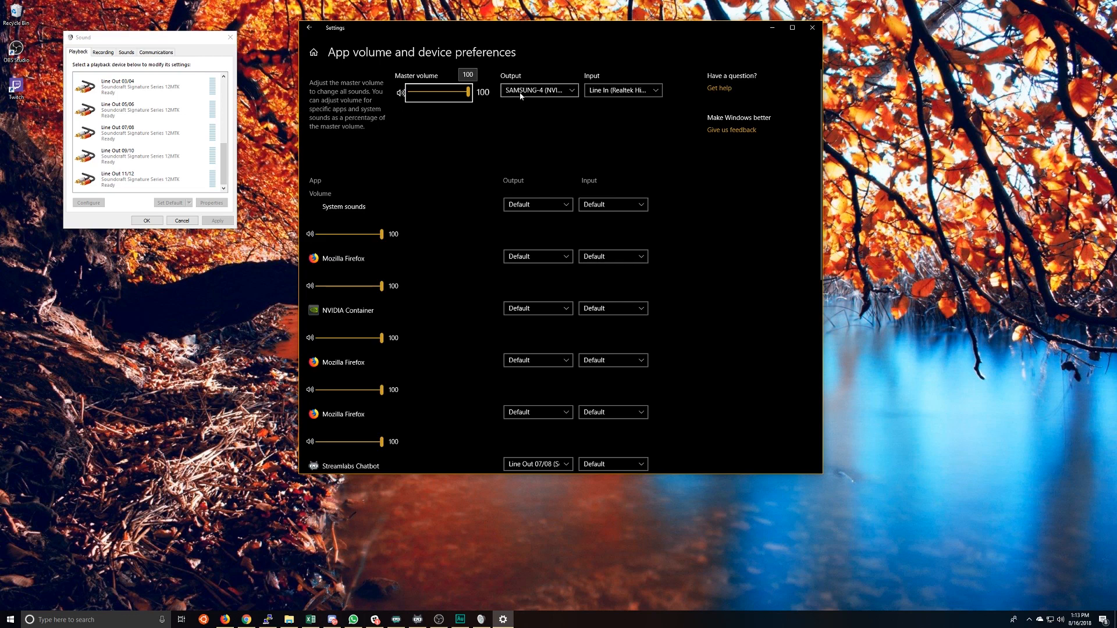
{"action": "mouse_move", "coordinate": [533, 95]}
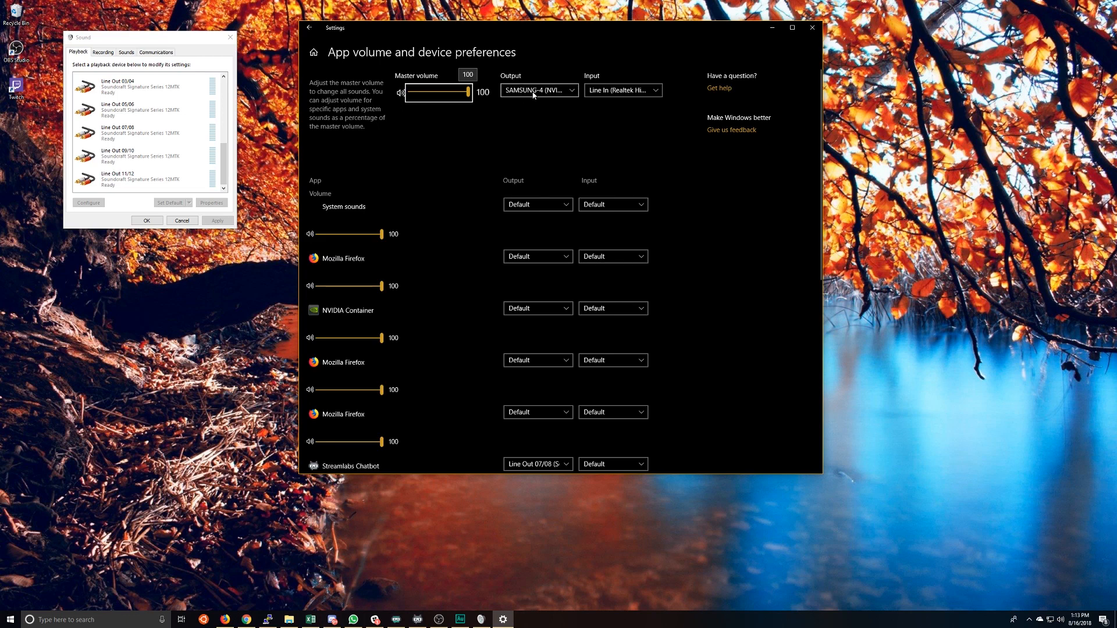
{"action": "scroll", "scroll_direction": "down", "scroll_amount": 3}
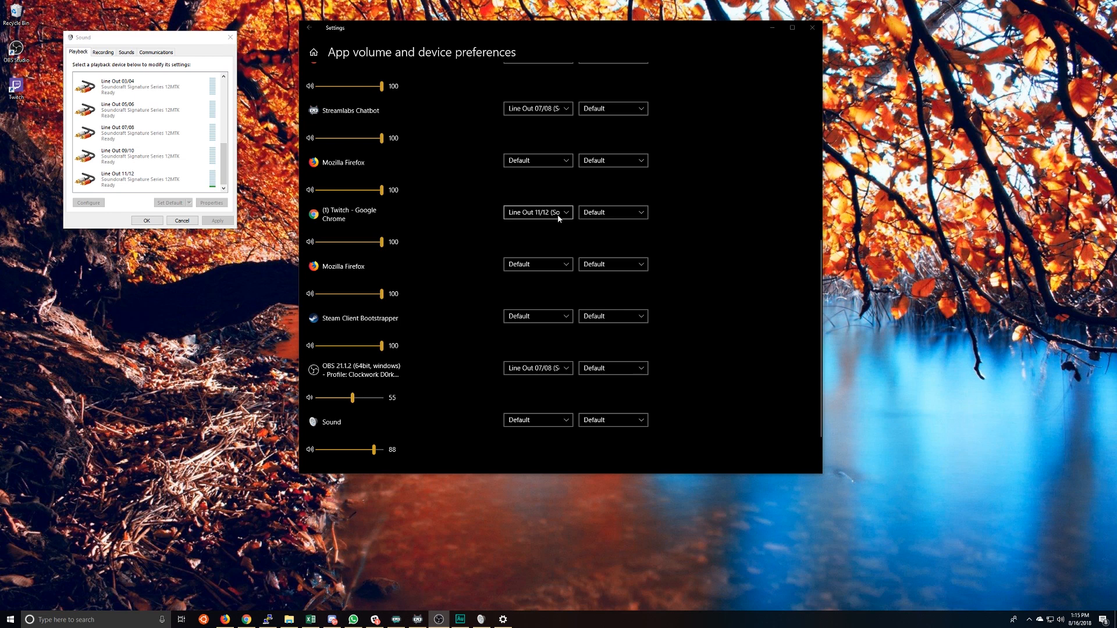
{"action": "mouse_move", "coordinate": [545, 135]}
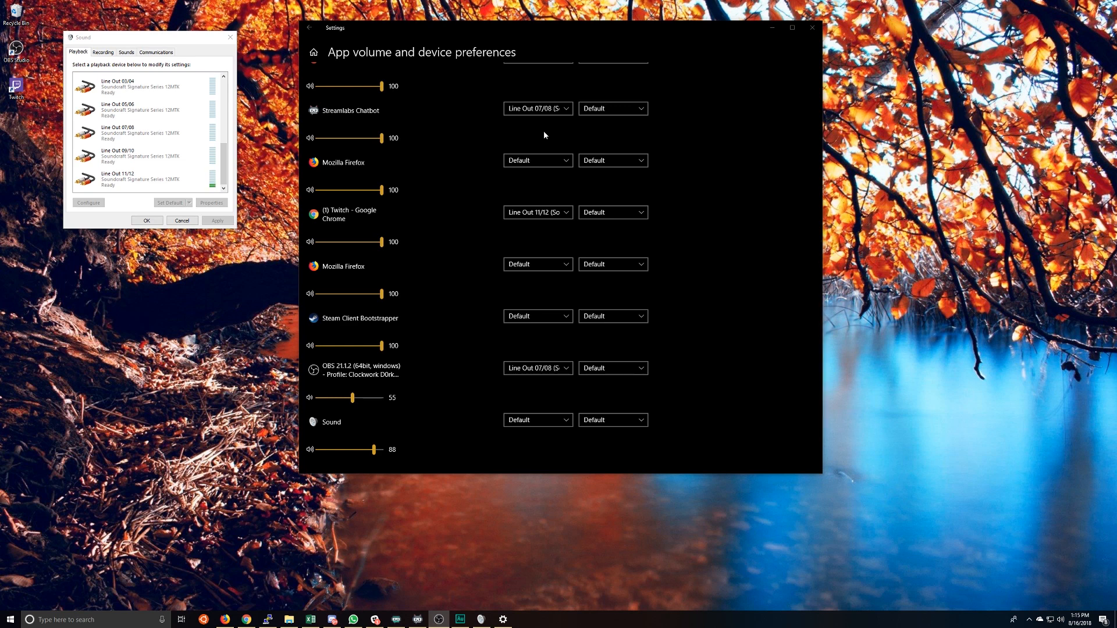
{"action": "scroll", "scroll_direction": "up", "scroll_amount": 3}
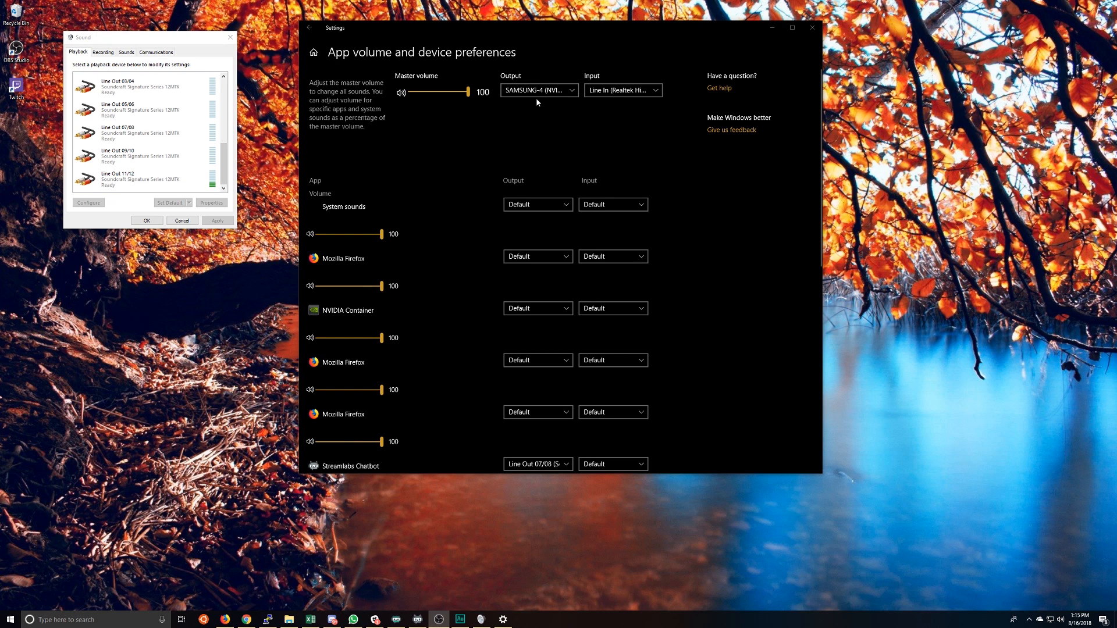
{"action": "mouse_move", "coordinate": [364, 228]}
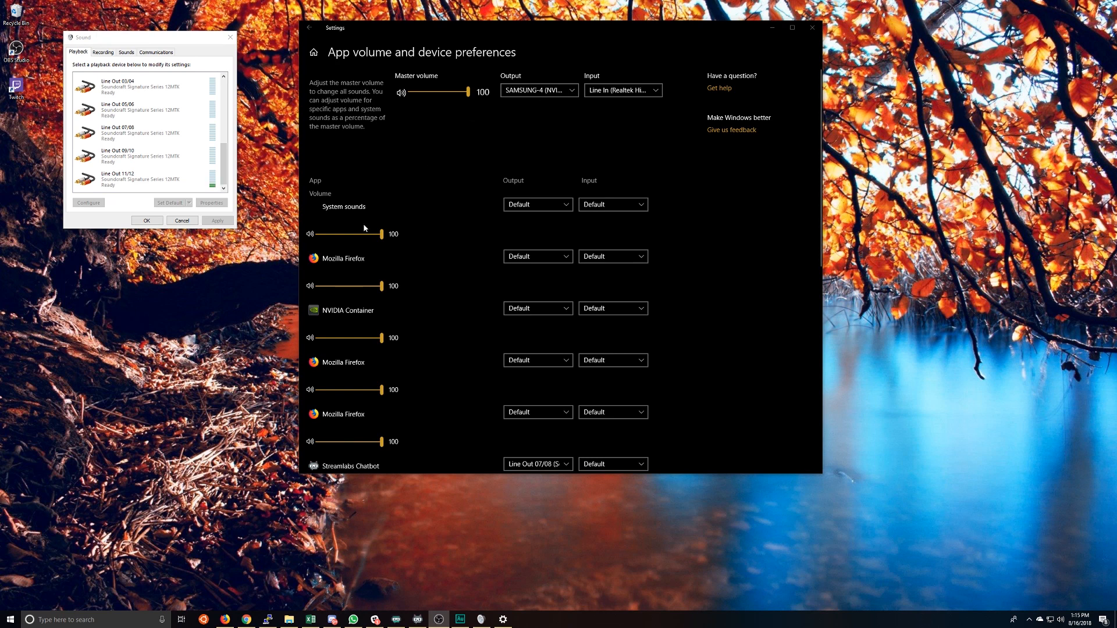
{"action": "mouse_move", "coordinate": [457, 181]}
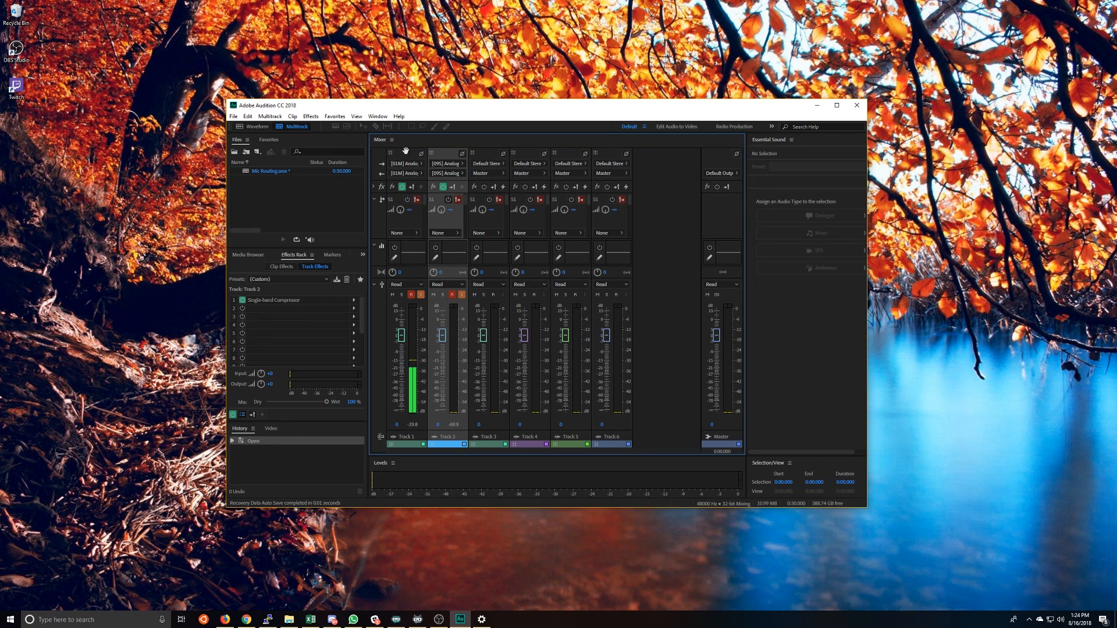
Select Track 1 in the Mixer to reveal its Adaptive Noise Reduction track effect
{"action": "left_click", "coordinate": [407, 437]}
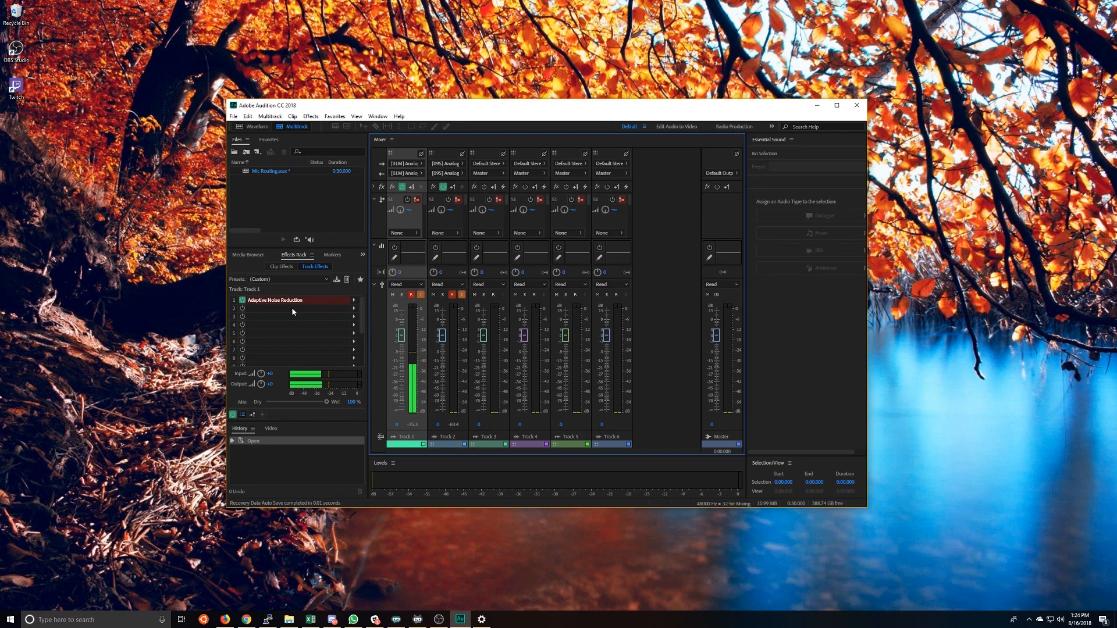
{"action": "mouse_move", "coordinate": [139, 434]}
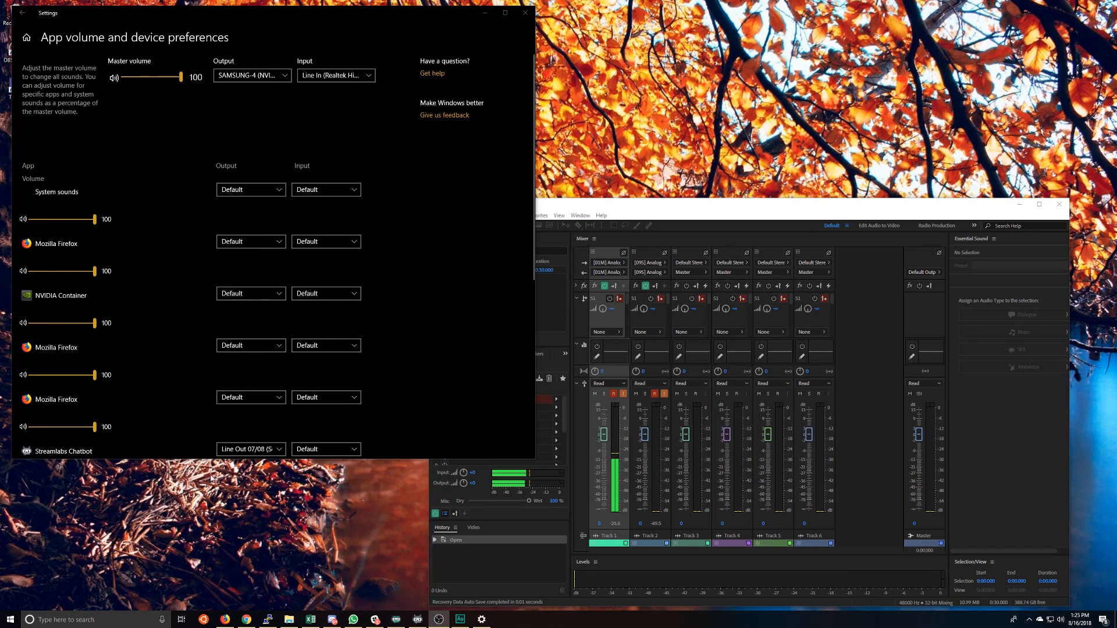
{"action": "mouse_move", "coordinate": [866, 331]}
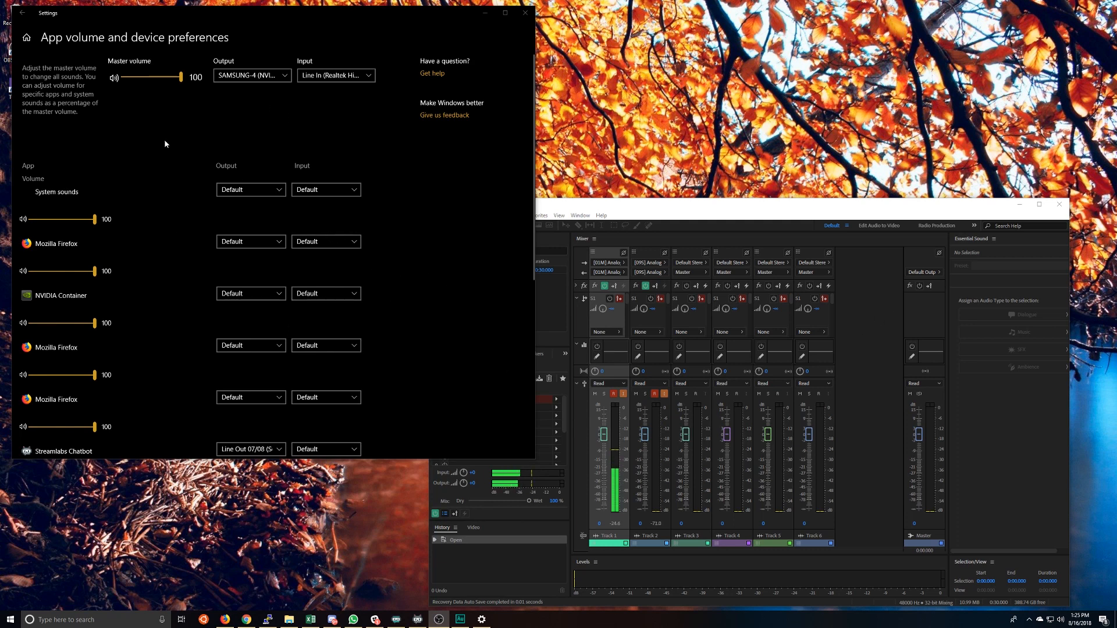
{"action": "mouse_move", "coordinate": [199, 203]}
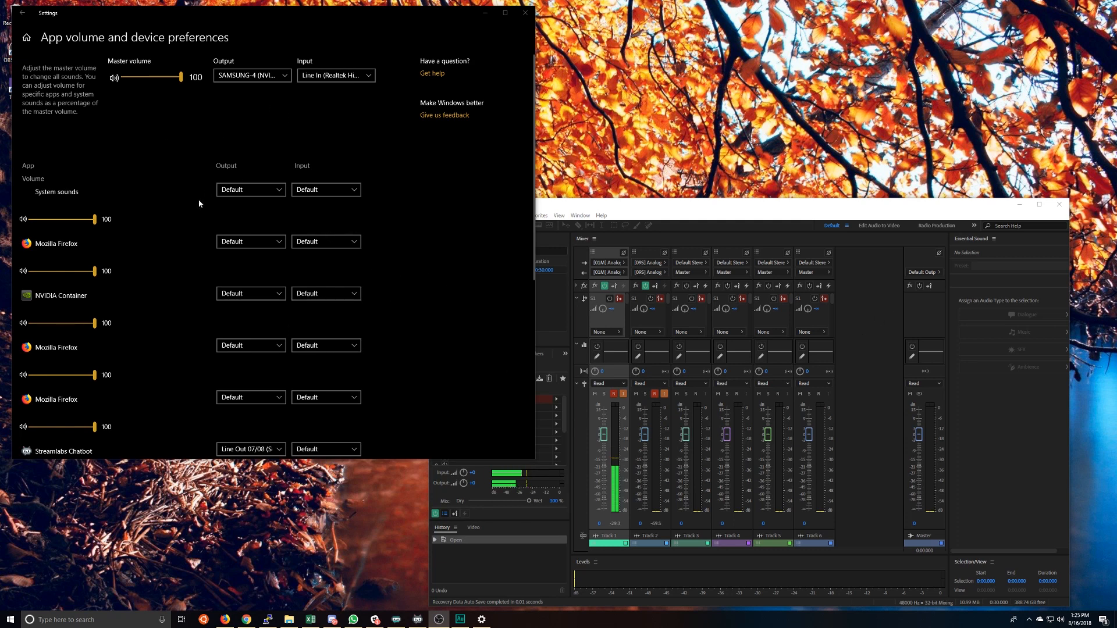